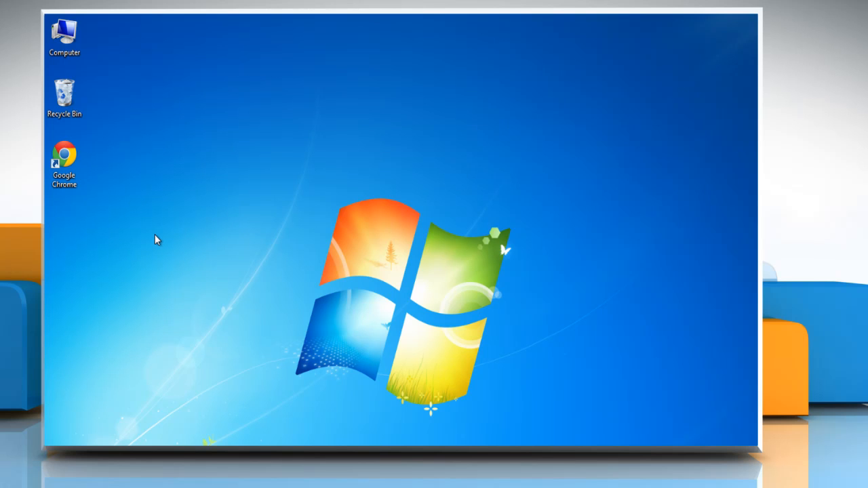
Step: Open Google Chrome from the desktop shortcut and sign in to Gmail
right_click(64, 154)
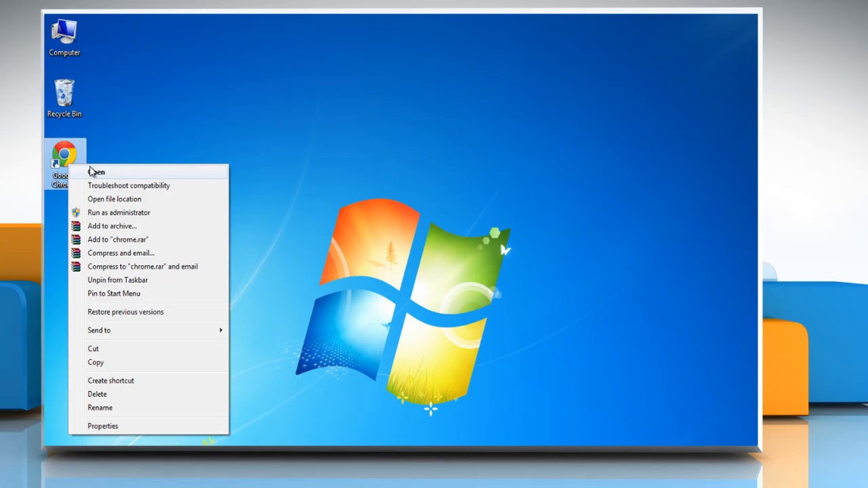
click(97, 171)
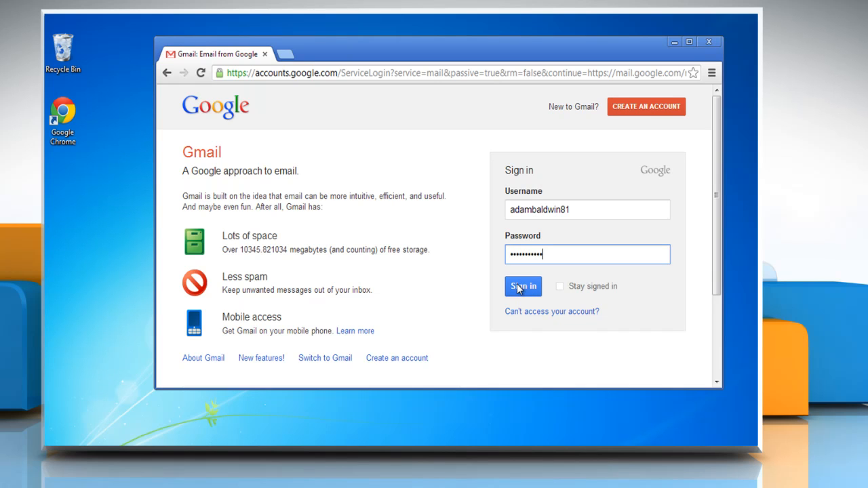
click(522, 286)
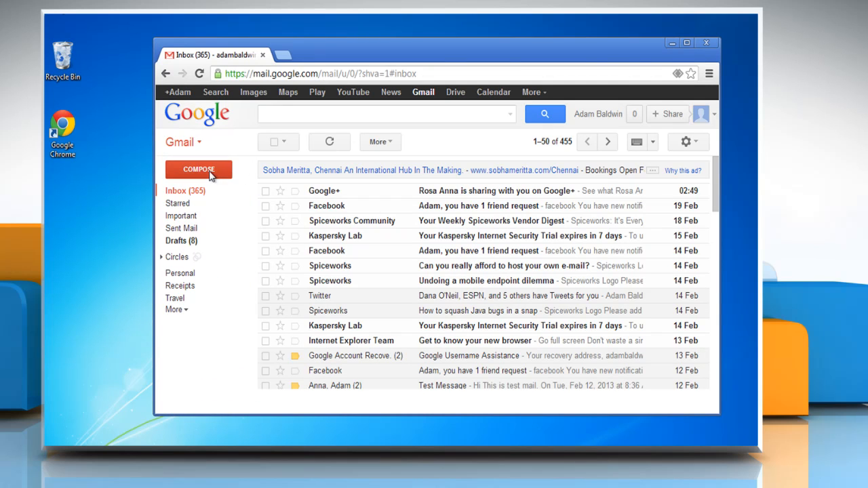
click(198, 169)
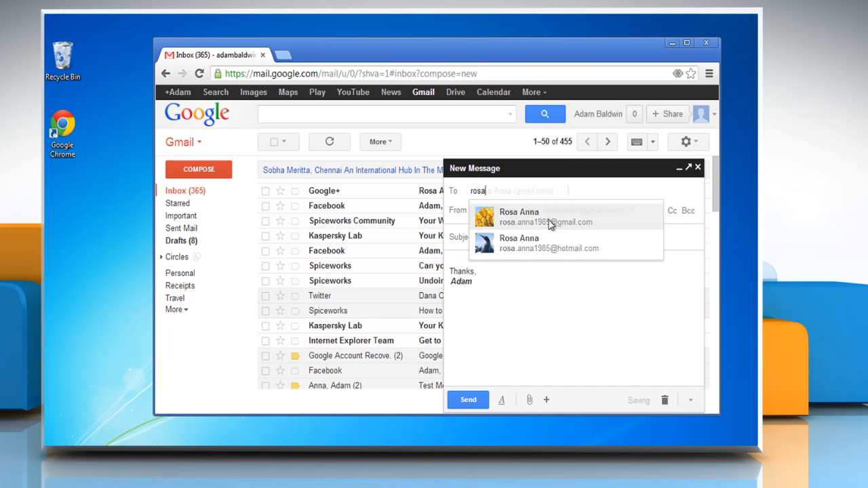
click(549, 217)
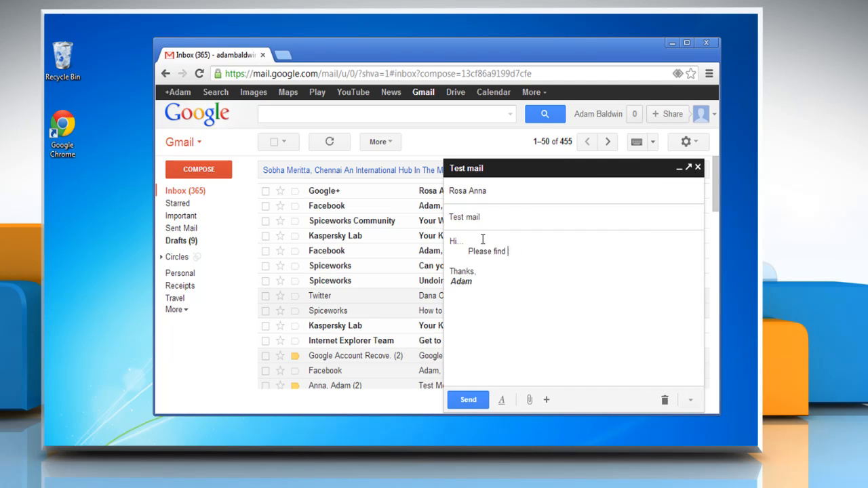
text(the attachment....)
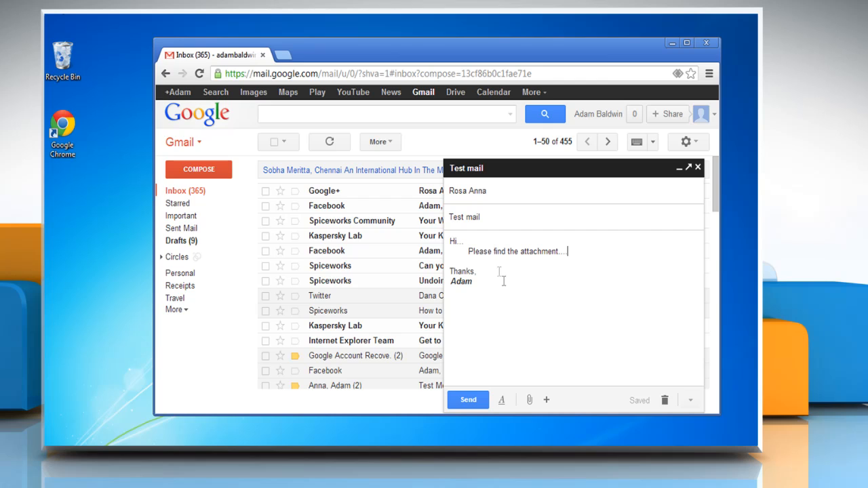
mouse_move(547, 400)
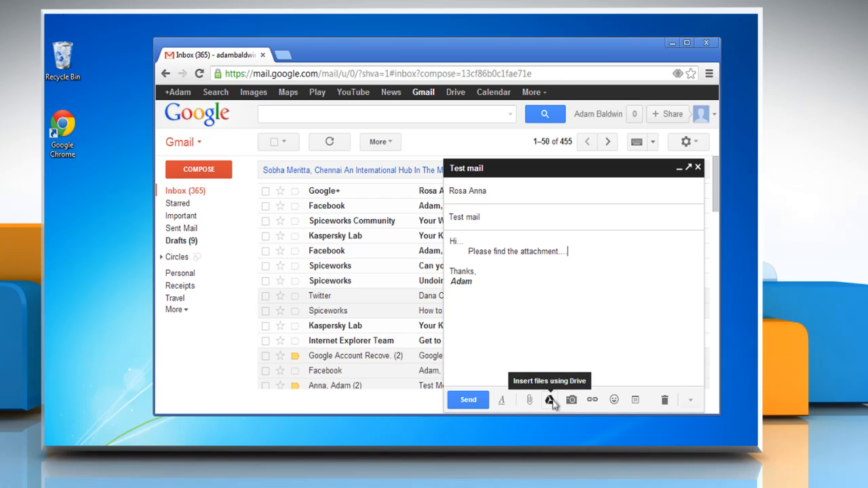
Step: Upload Documents.rar from the computer via Google Drive and send the message
click(550, 399)
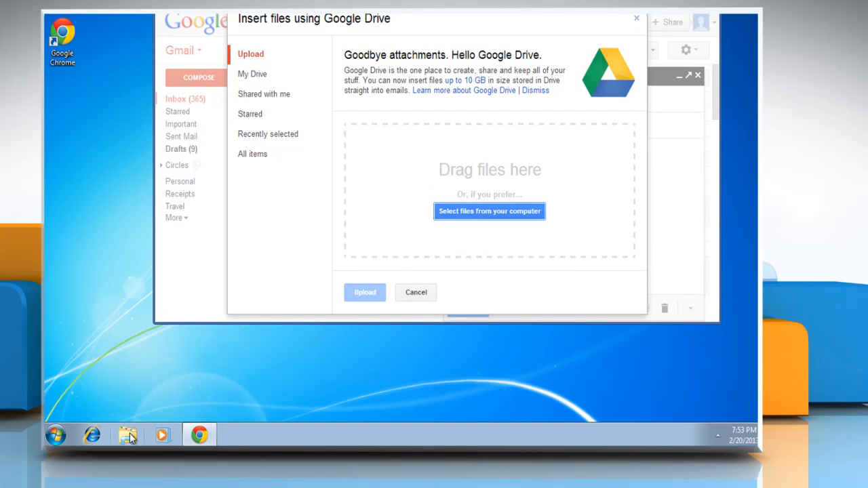
click(488, 211)
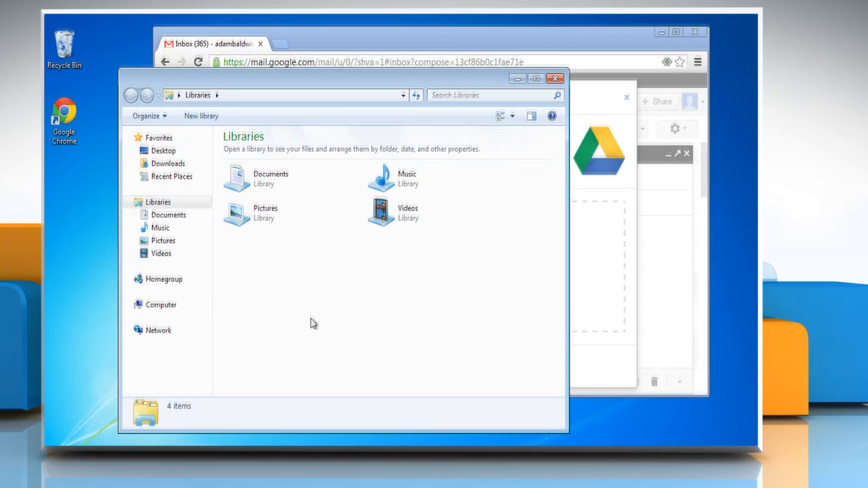
double_click(259, 177)
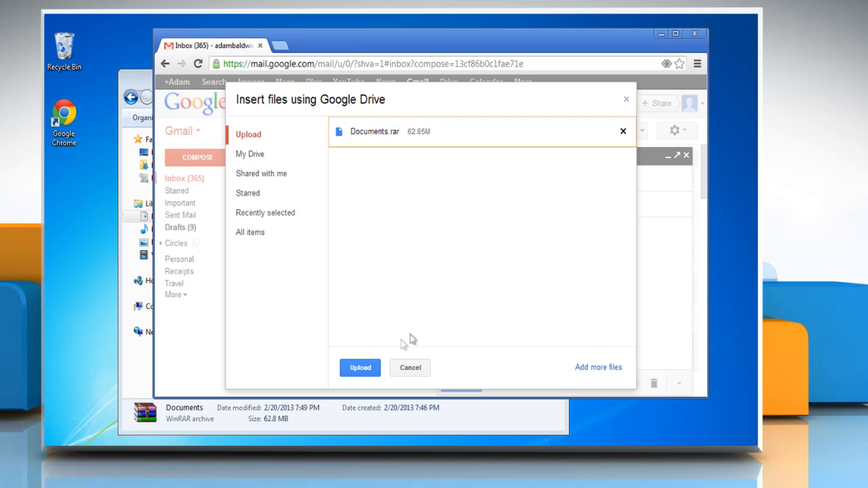
click(360, 368)
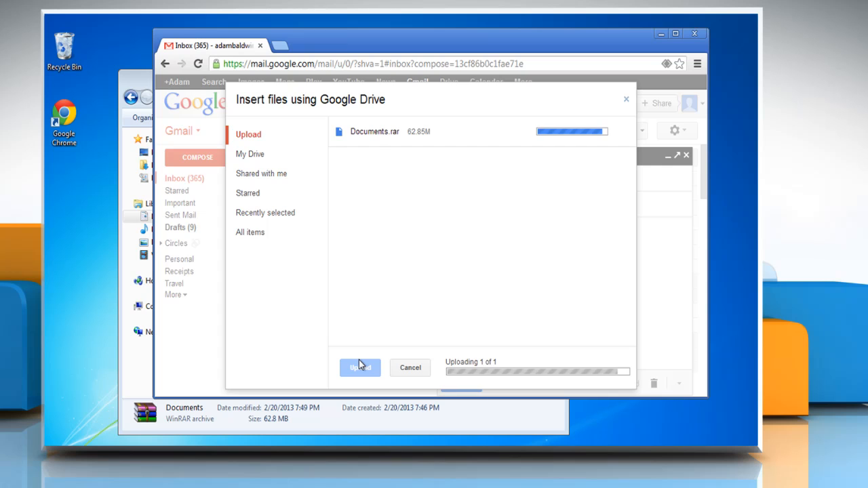
click(359, 367)
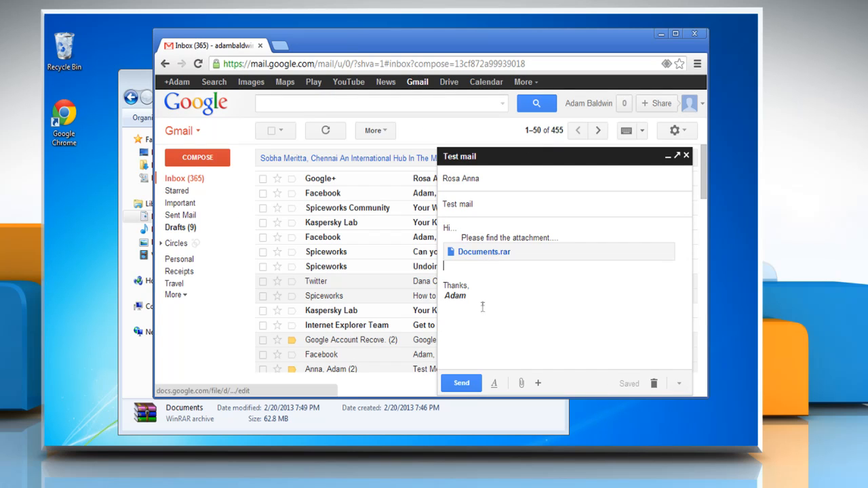
click(461, 383)
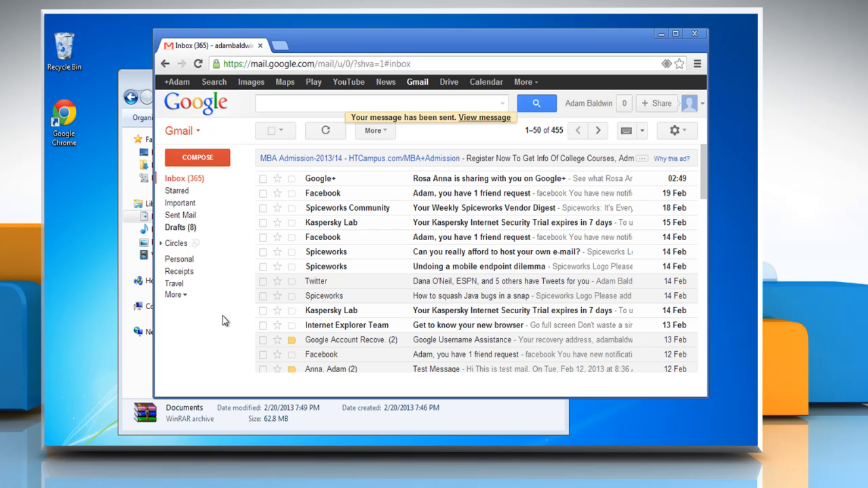